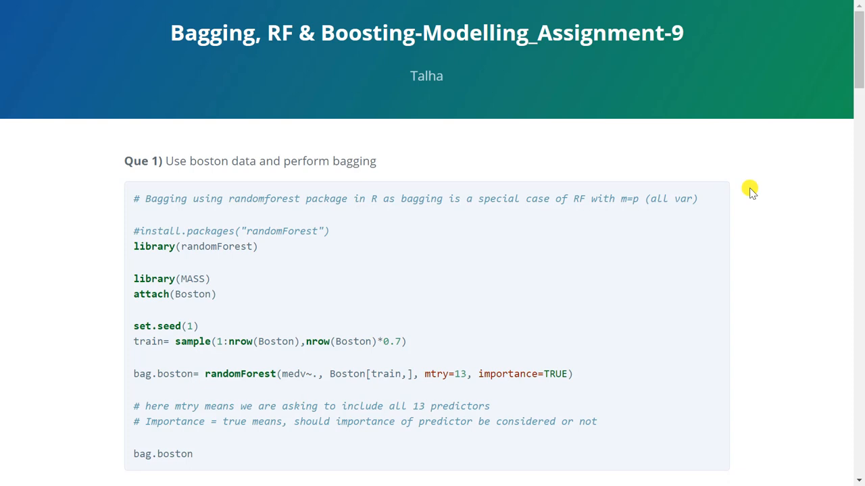
{"action": "mouse_move", "coordinate": [327, 219]}
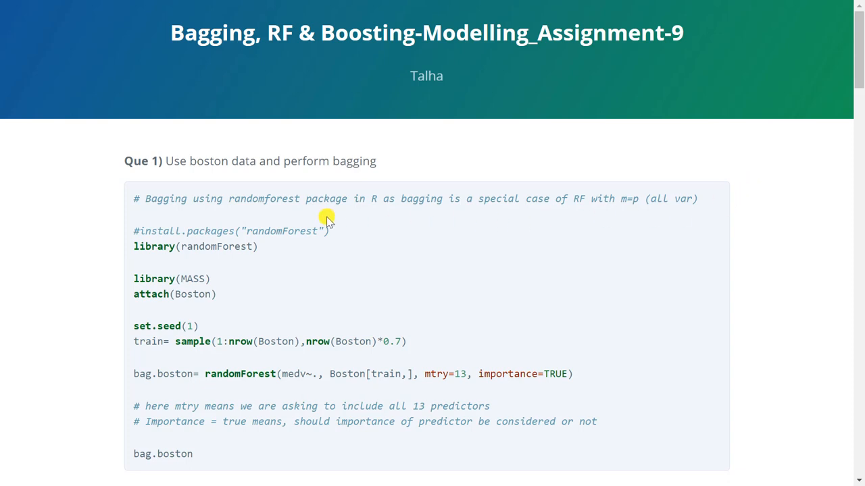
- Read through the randomForest install comment, the bagging comment and the training-row sample line
{"action": "triple_click", "coordinate": [249, 161]}
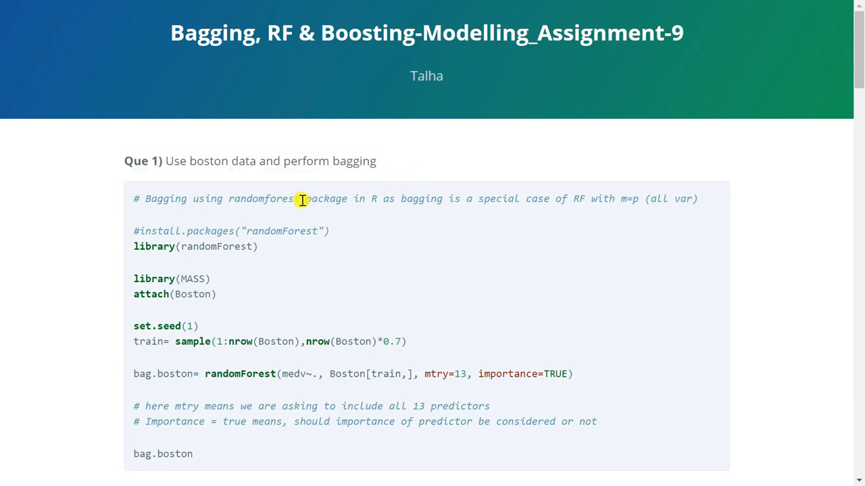
{"action": "triple_click", "coordinate": [231, 231]}
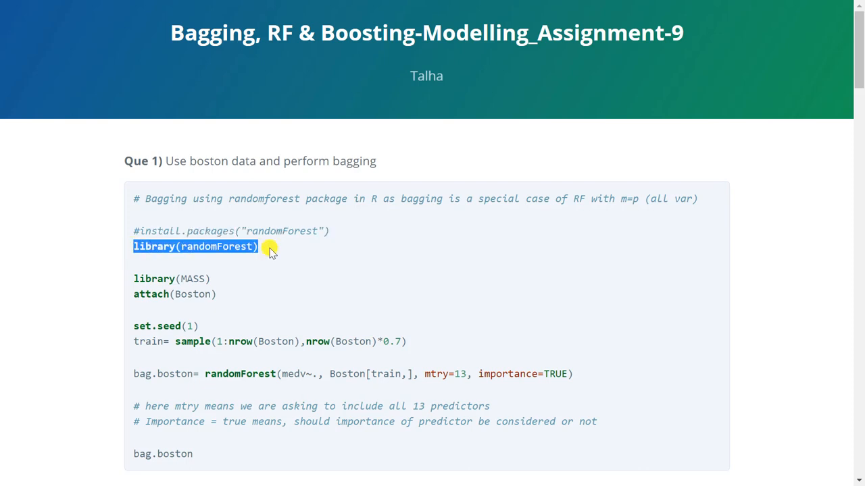
{"action": "mouse_move", "coordinate": [287, 270]}
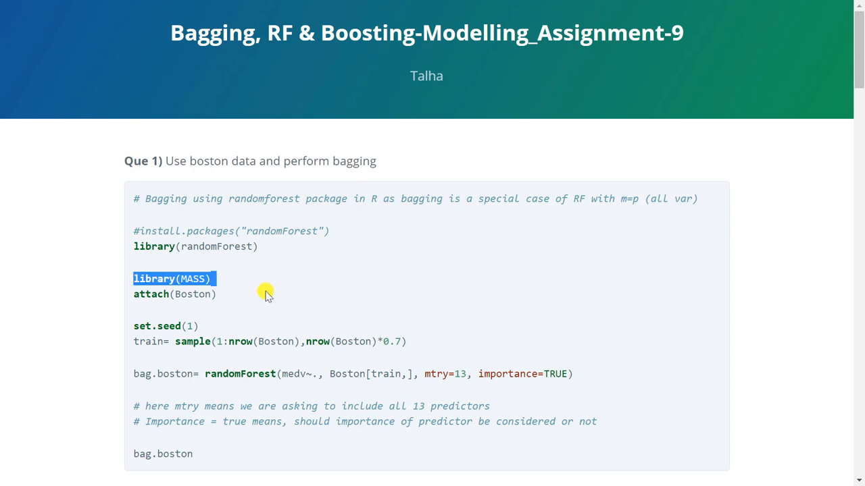
{"action": "left_click", "coordinate": [268, 294]}
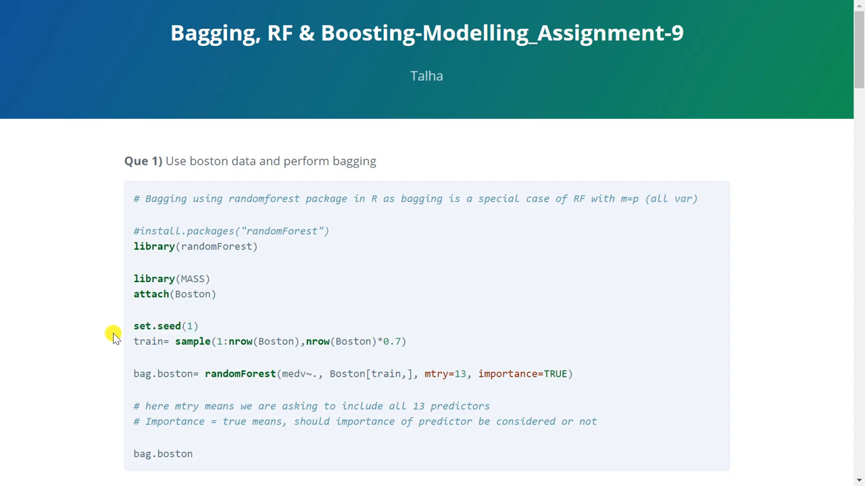
{"action": "double_click", "coordinate": [148, 342]}
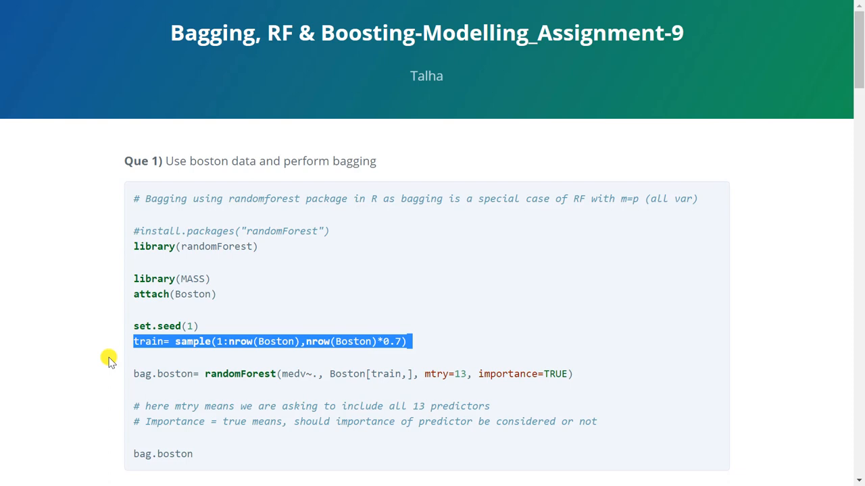
{"action": "left_click", "coordinate": [189, 343]}
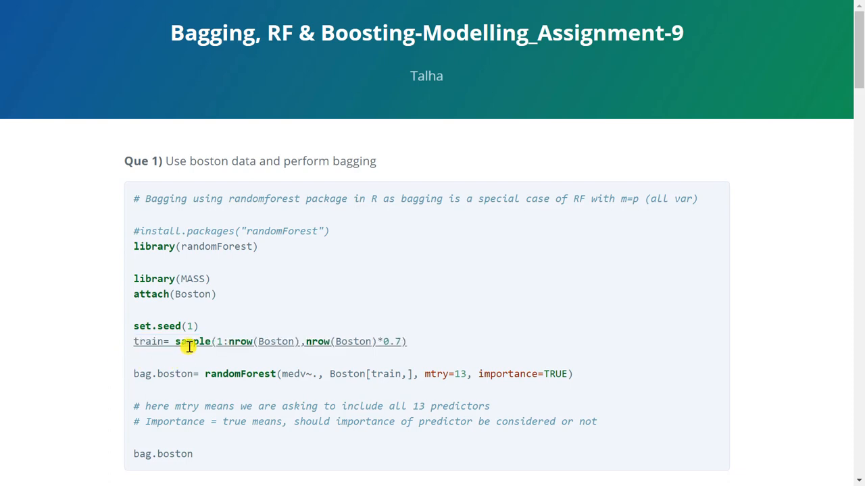
{"action": "double_click", "coordinate": [192, 341]}
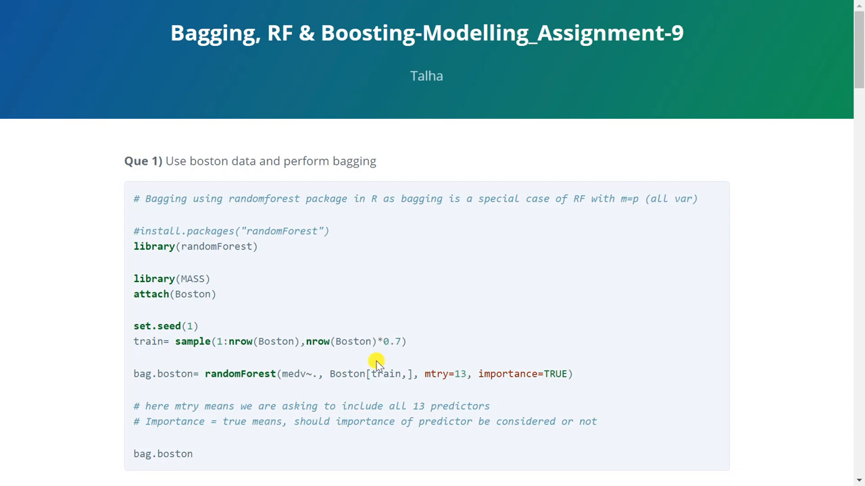
{"action": "mouse_move", "coordinate": [80, 359]}
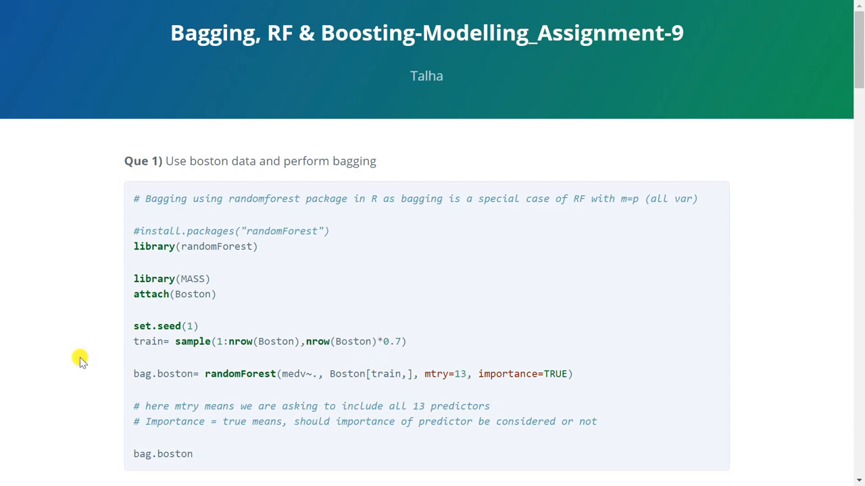
- Review the bagging randomForest model line and scroll on to the bag.boston output
{"action": "double_click", "coordinate": [237, 375]}
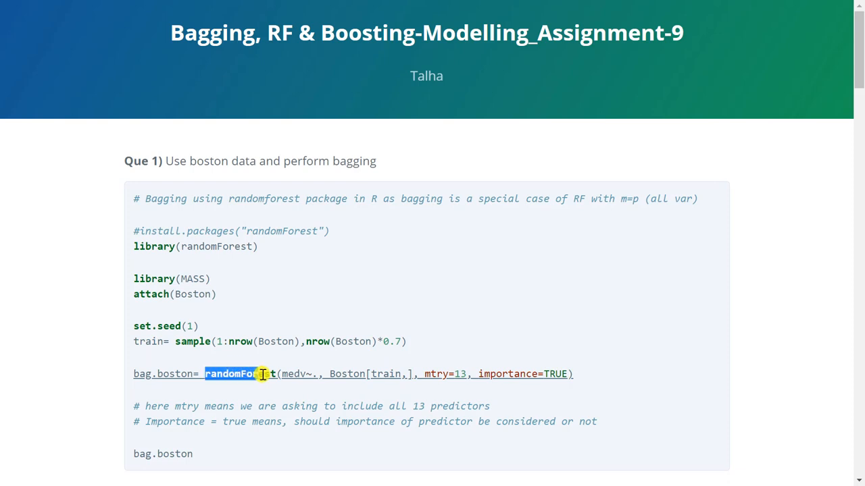
{"action": "double_click", "coordinate": [237, 373]}
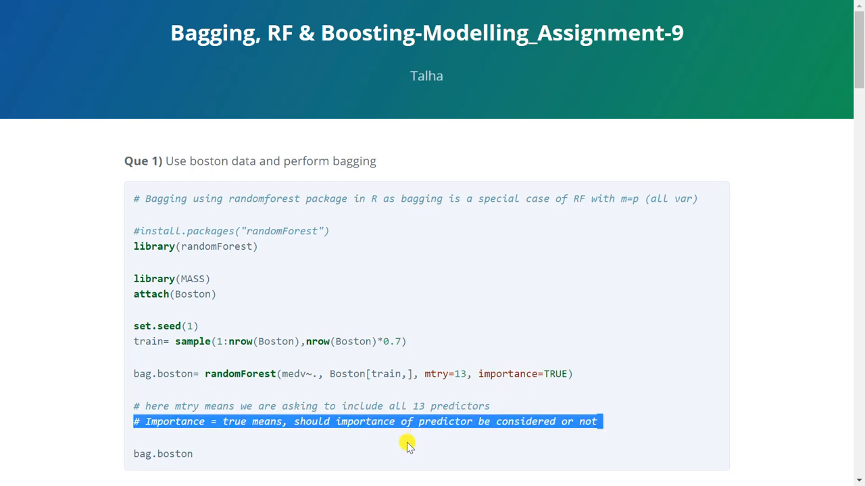
{"action": "mouse_move", "coordinate": [402, 452]}
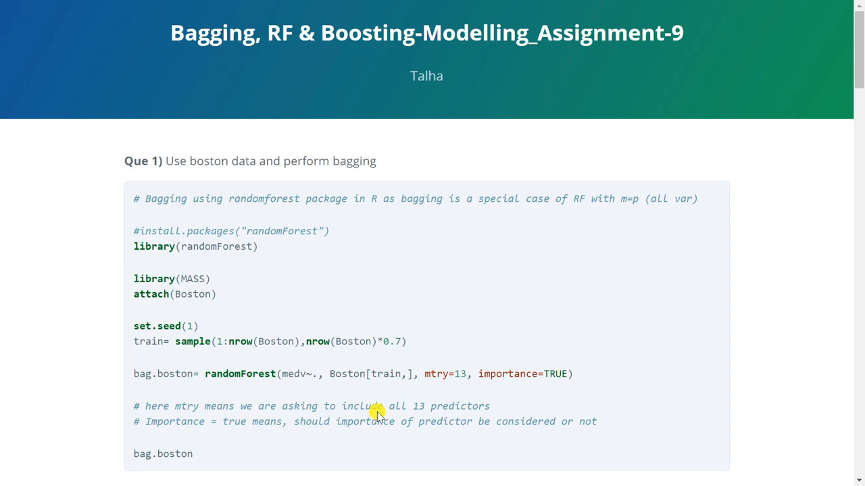
{"action": "mouse_move", "coordinate": [196, 394]}
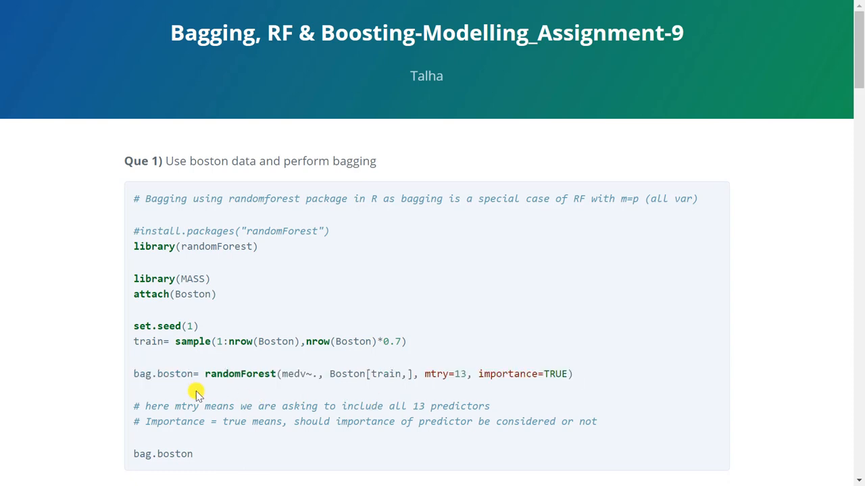
{"action": "scroll", "scroll_direction": "down", "scroll_amount": 3}
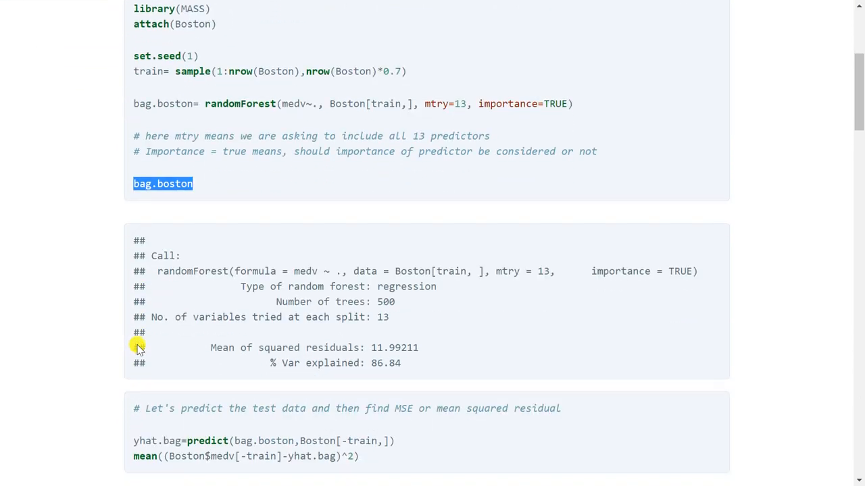
{"action": "mouse_move", "coordinate": [446, 351]}
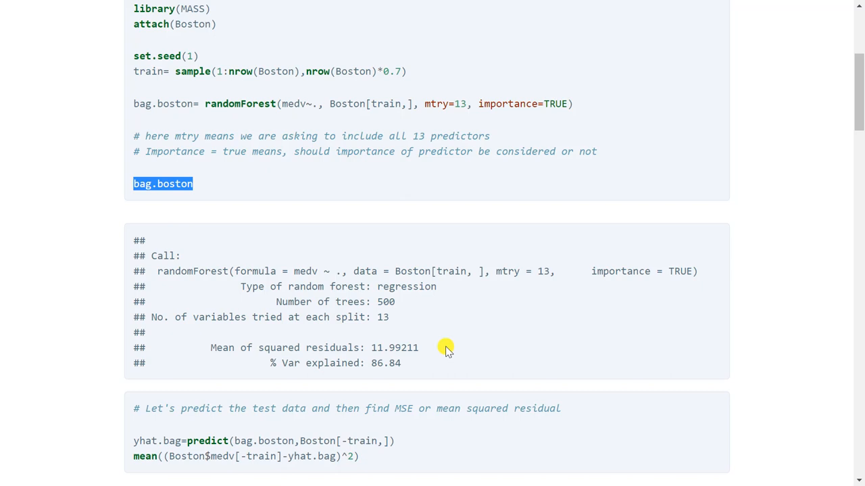
{"action": "left_click", "coordinate": [446, 349]}
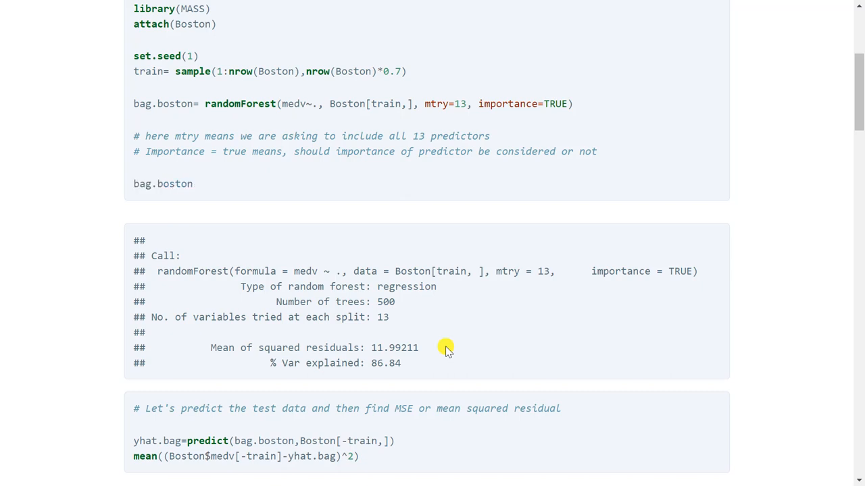
{"action": "scroll", "scroll_direction": "down", "scroll_amount": 3}
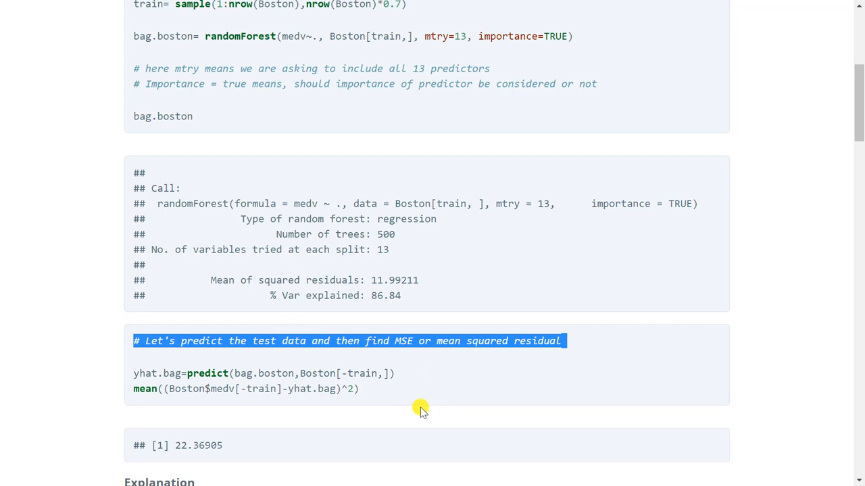
- Highlight the predict call and the test MSE line, revealing the 22.36905 result
{"action": "left_click", "coordinate": [421, 411]}
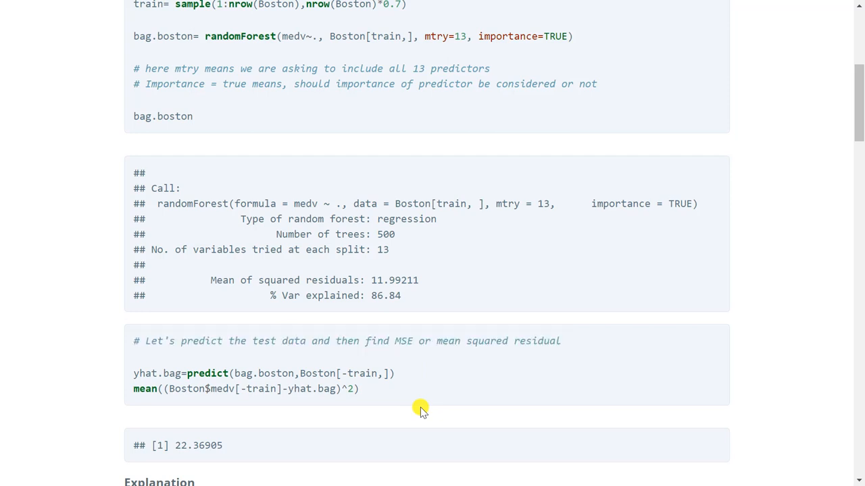
{"action": "mouse_move", "coordinate": [241, 368]}
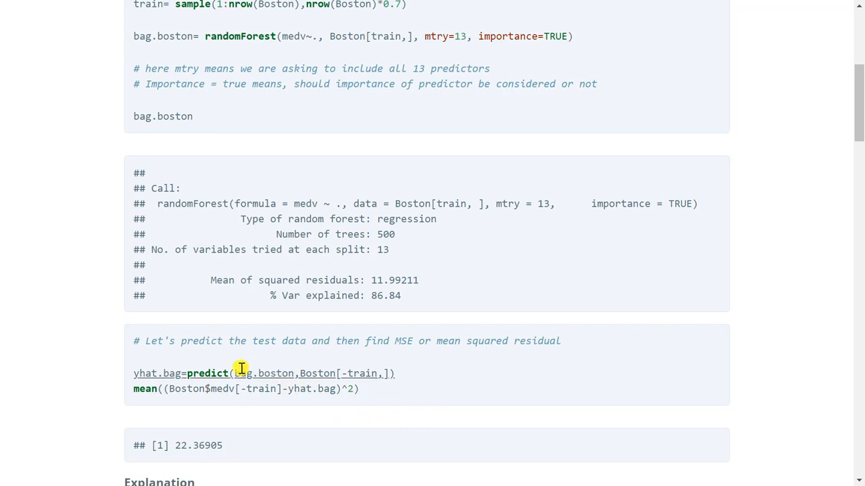
{"action": "double_click", "coordinate": [264, 373]}
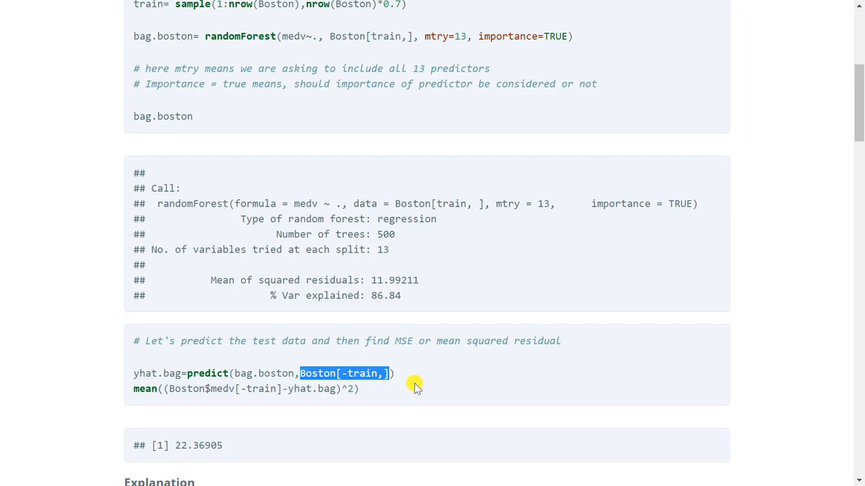
{"action": "triple_click", "coordinate": [264, 373]}
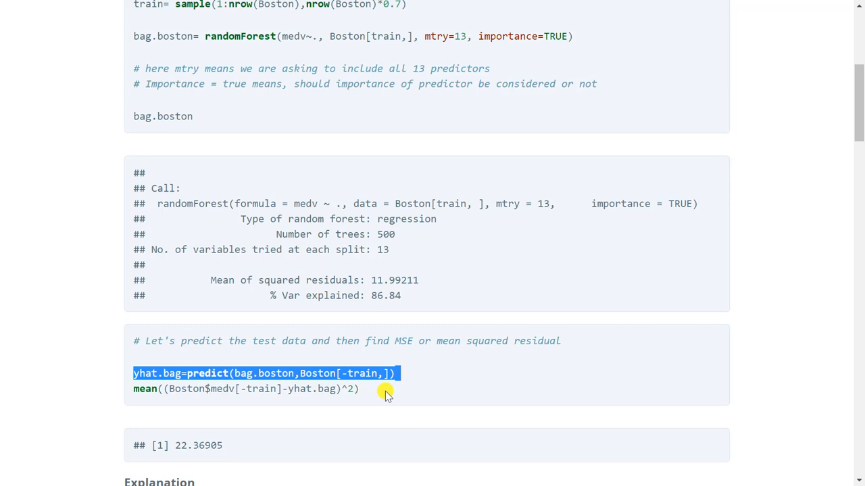
{"action": "left_click", "coordinate": [385, 394]}
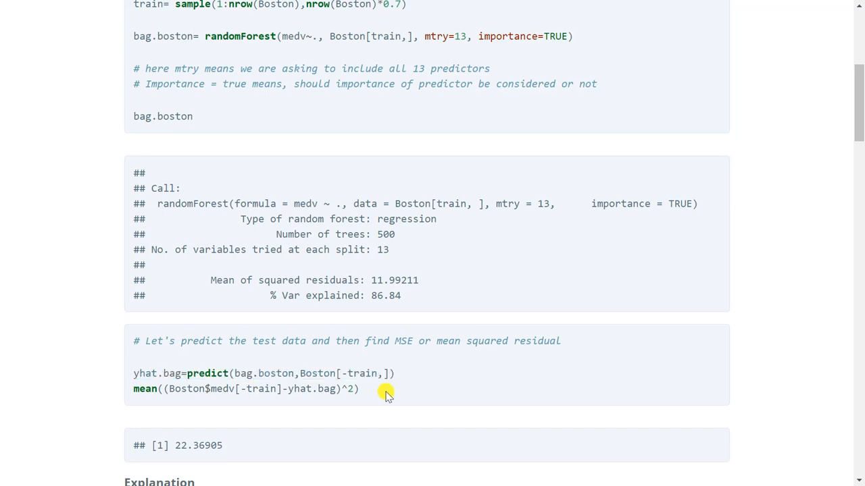
{"action": "mouse_move", "coordinate": [173, 422]}
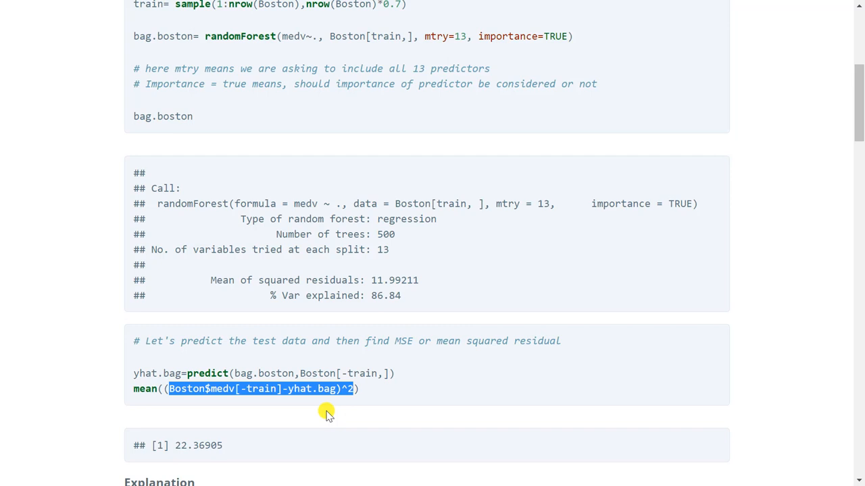
{"action": "left_click", "coordinate": [327, 412]}
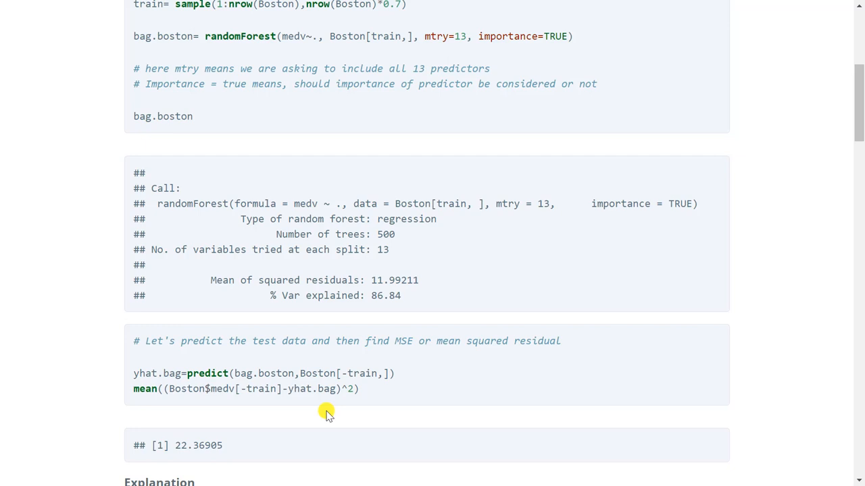
{"action": "triple_click", "coordinate": [246, 389]}
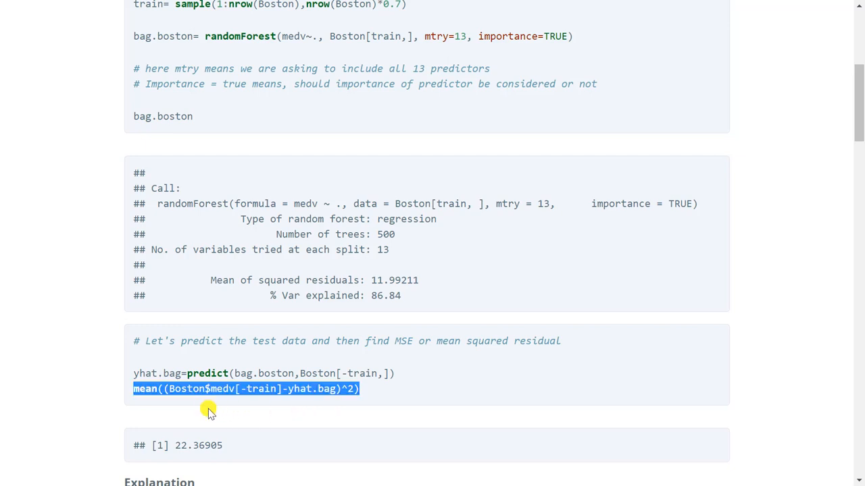
{"action": "scroll", "scroll_direction": "down", "scroll_amount": 3}
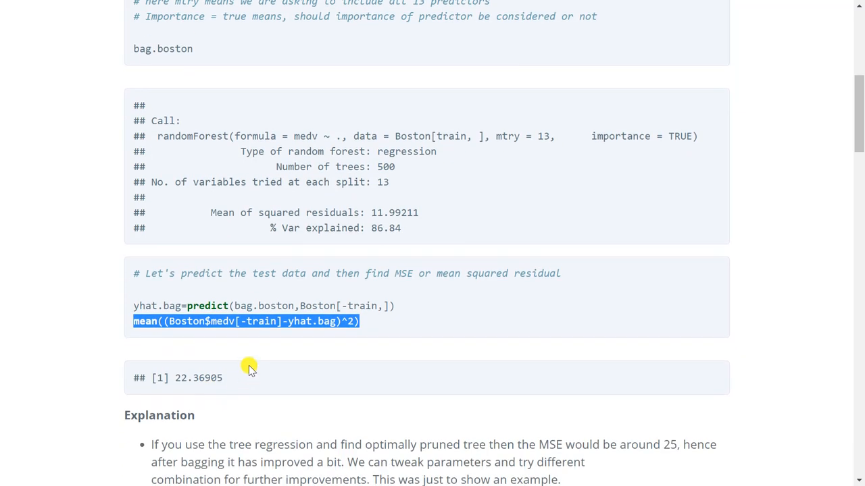
{"action": "mouse_move", "coordinate": [232, 386]}
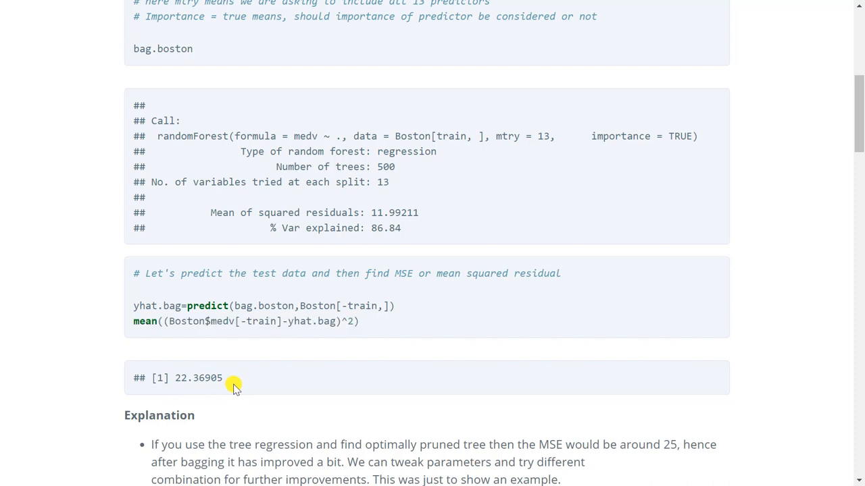
- Read the Explanation that bagging beats the pruned tree's MSE of about 25, reaching Que 2
{"action": "scroll", "scroll_direction": "down", "scroll_amount": 3}
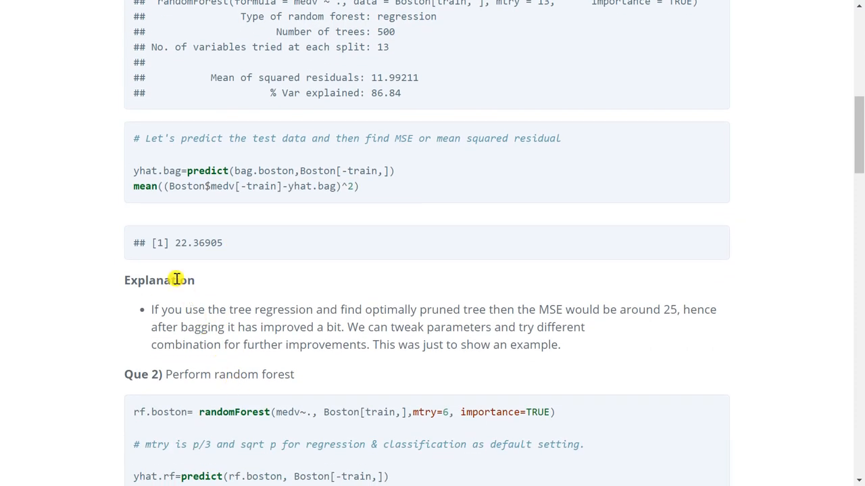
{"action": "double_click", "coordinate": [159, 279]}
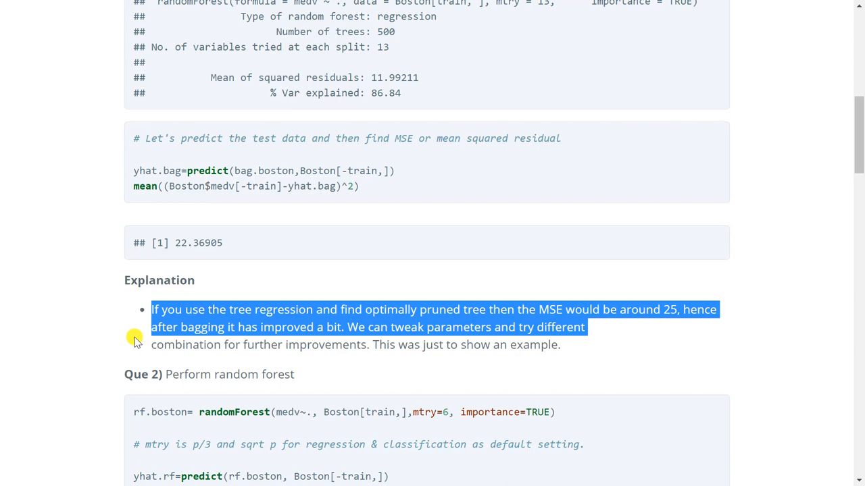
{"action": "left_click", "coordinate": [157, 348]}
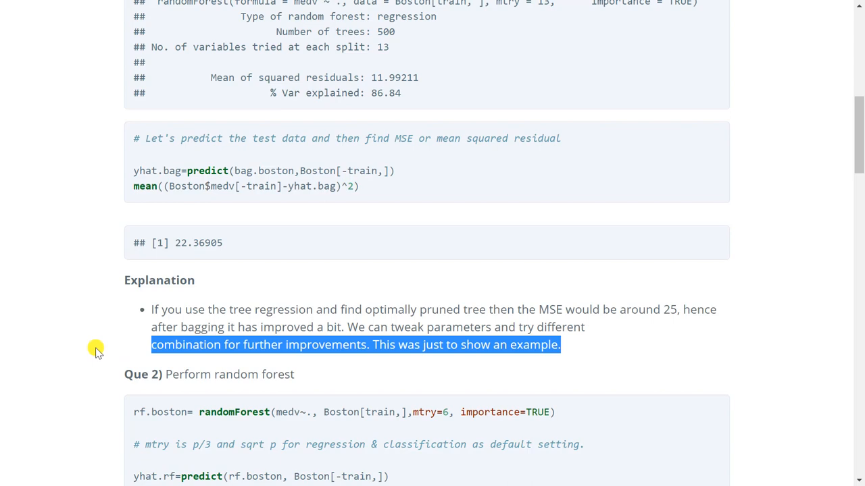
{"action": "left_click", "coordinate": [97, 348]}
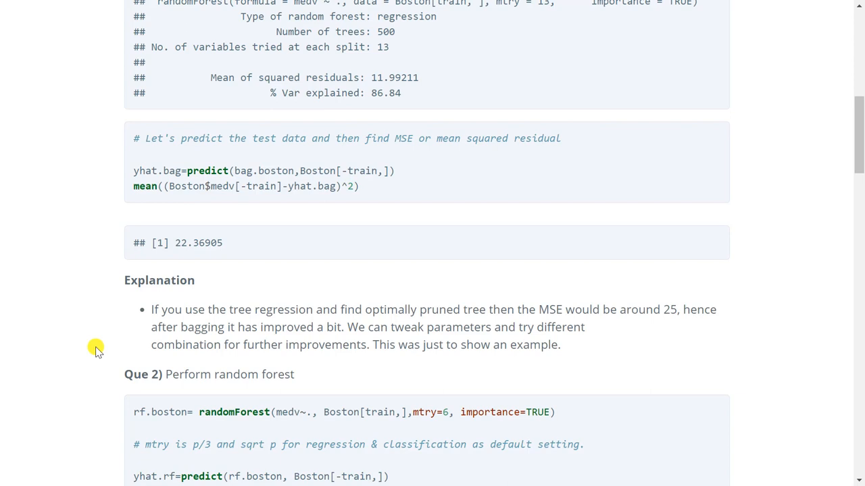
{"action": "mouse_move", "coordinate": [130, 354]}
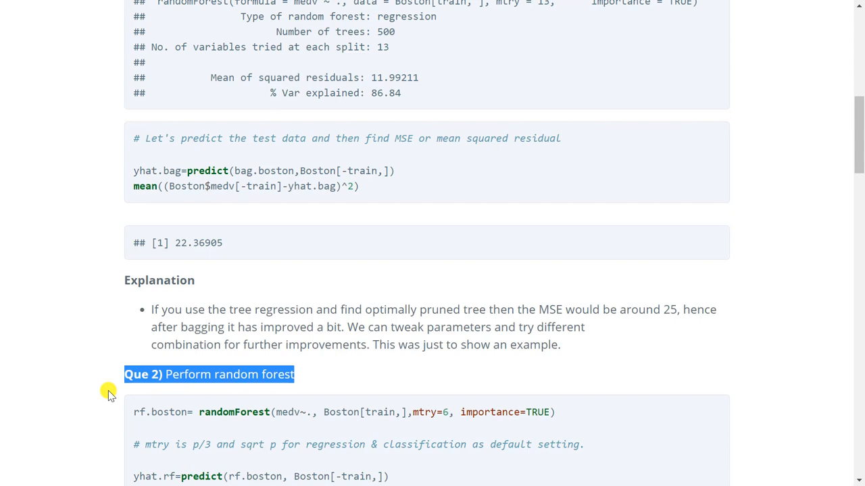
- Walk through the random forest randomForest fit with mtry=6
{"action": "left_click", "coordinate": [108, 393]}
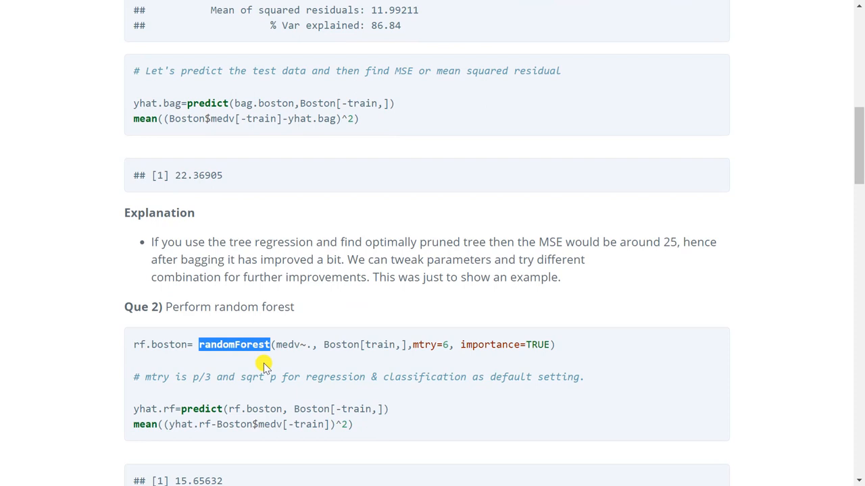
{"action": "mouse_move", "coordinate": [269, 364]}
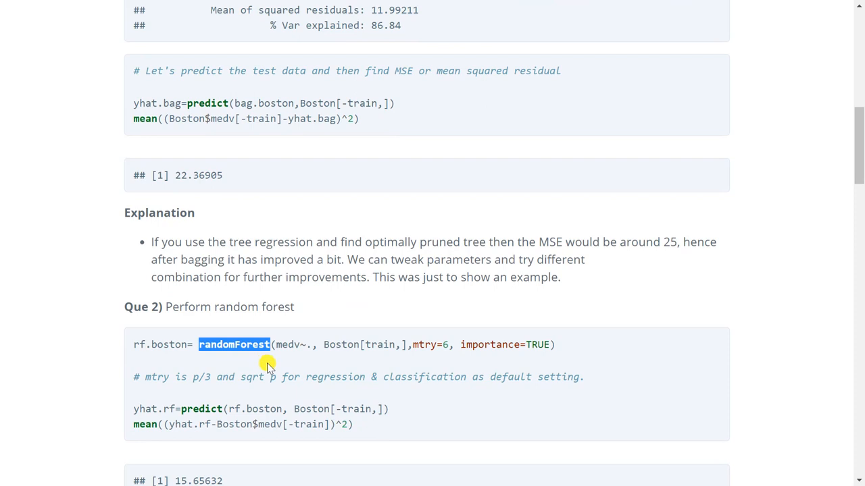
{"action": "left_click", "coordinate": [268, 354]}
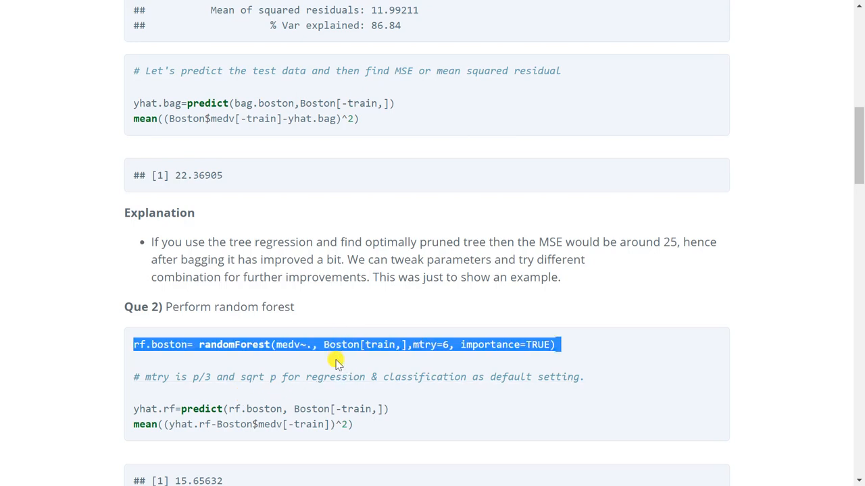
{"action": "left_click", "coordinate": [337, 362]}
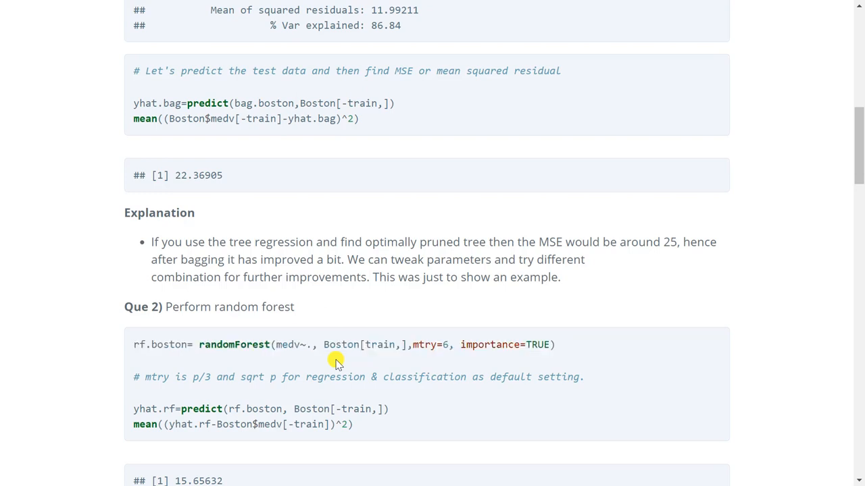
{"action": "scroll", "scroll_direction": "down", "scroll_amount": 3}
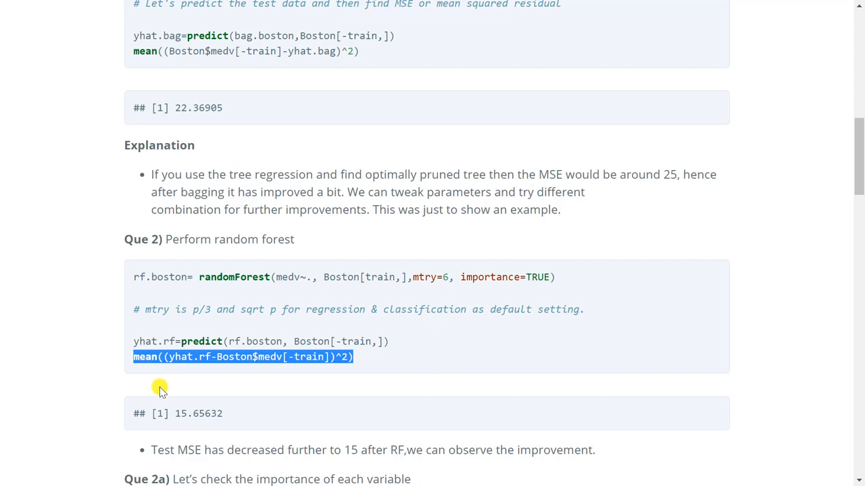
- Highlight the random forest test MSE line giving 15.65632 and reach the importance() call
{"action": "left_click", "coordinate": [159, 377]}
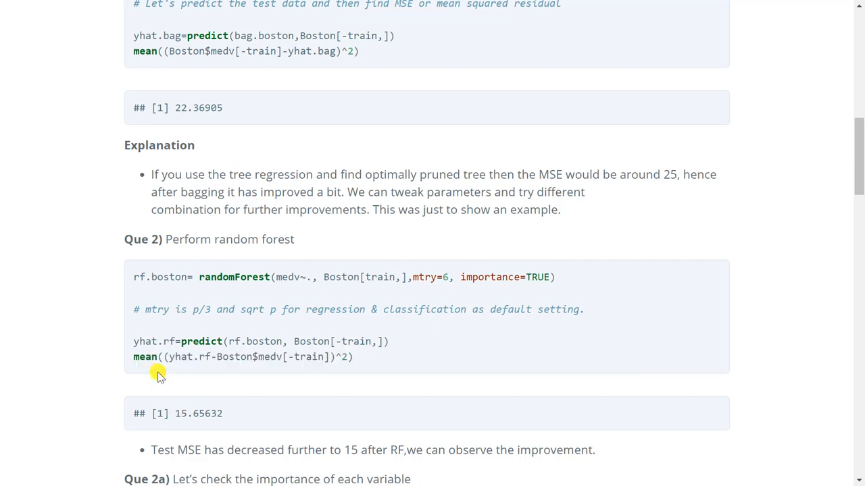
{"action": "triple_click", "coordinate": [243, 356]}
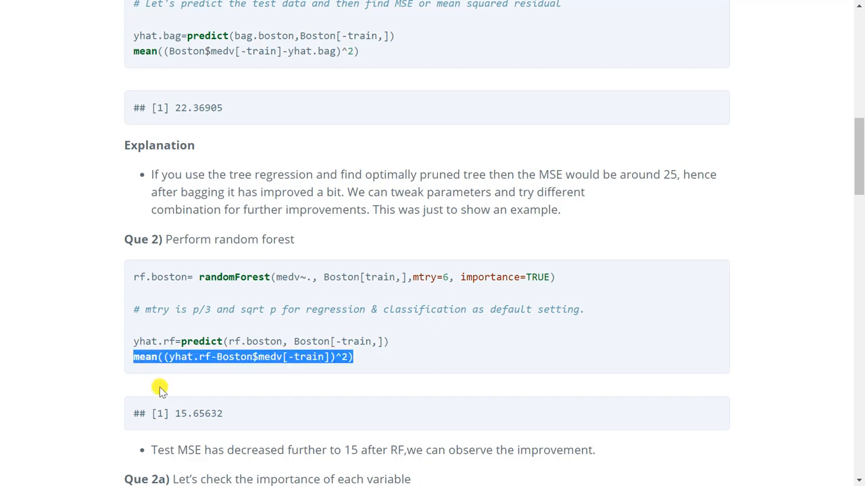
{"action": "mouse_move", "coordinate": [176, 400]}
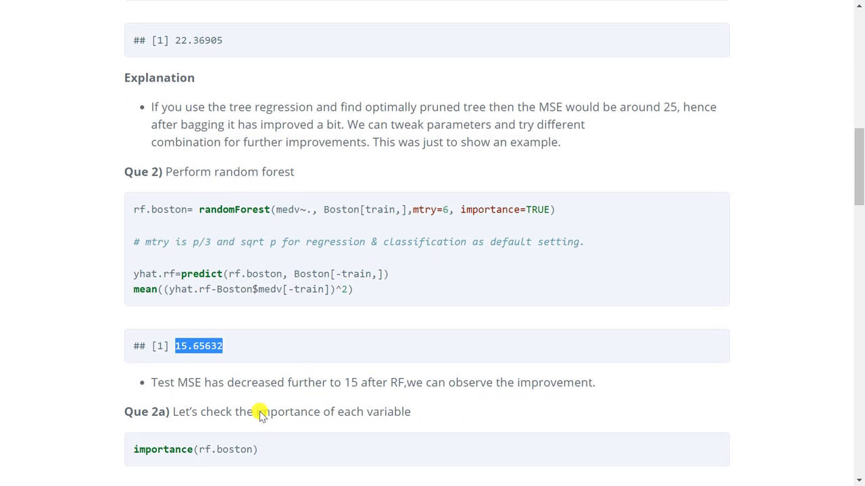
{"action": "mouse_move", "coordinate": [264, 403]}
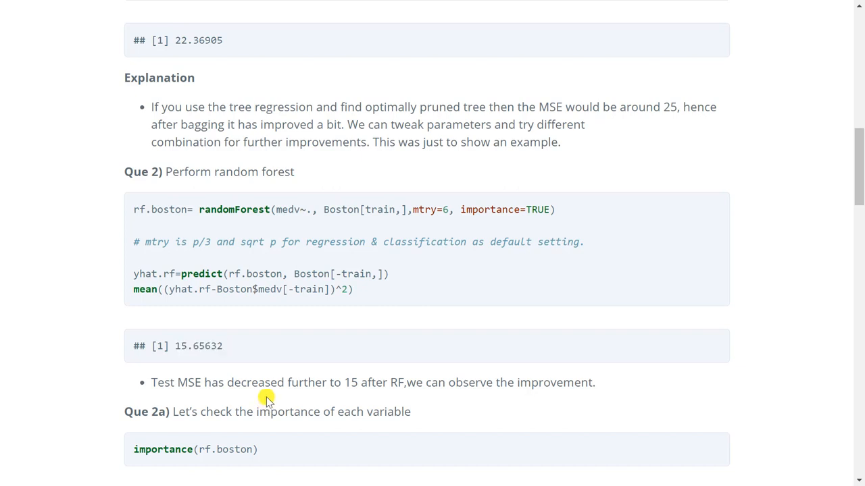
{"action": "scroll", "scroll_direction": "down", "scroll_amount": 3}
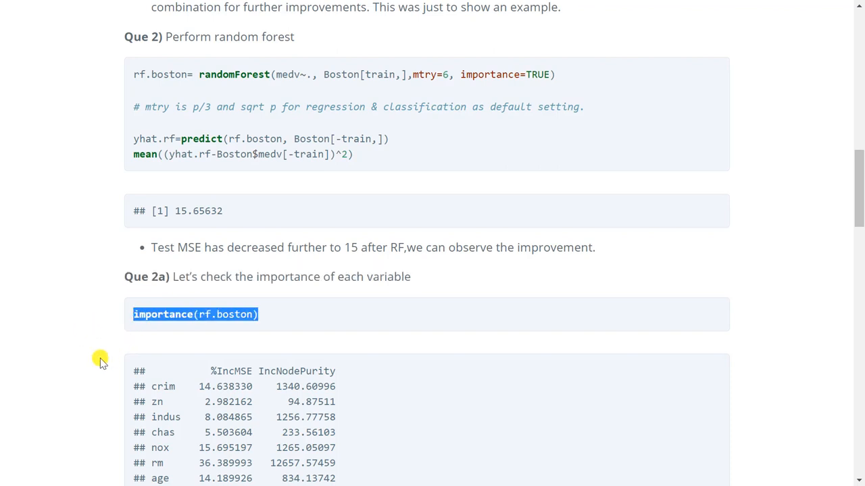
- Review the importance table and its explanation of %IncMSE and node purity measures
{"action": "scroll", "scroll_direction": "down", "scroll_amount": 3}
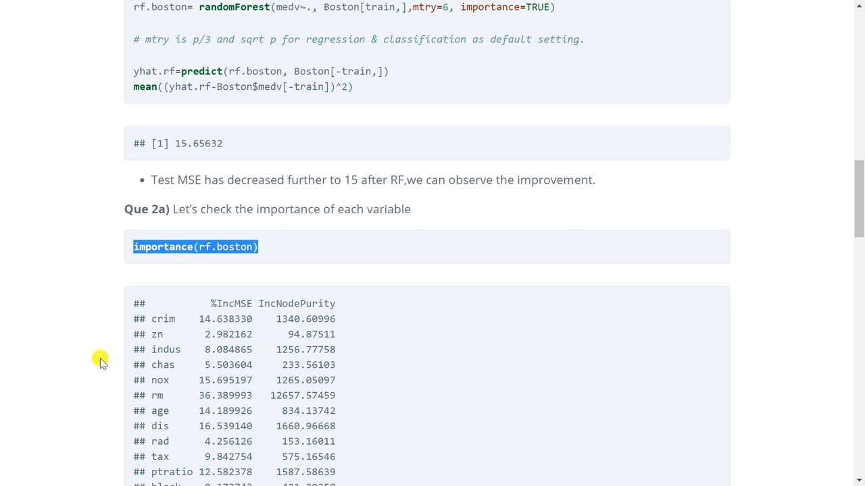
{"action": "scroll", "scroll_direction": "down", "scroll_amount": 3}
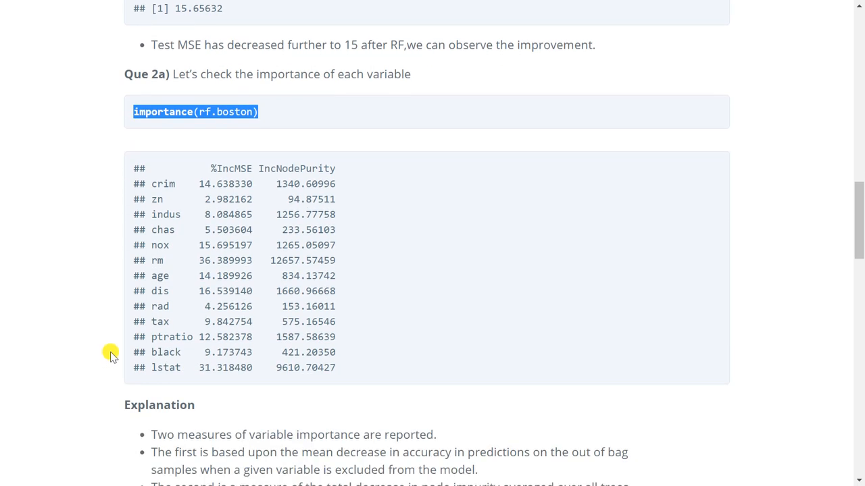
{"action": "mouse_move", "coordinate": [392, 270]}
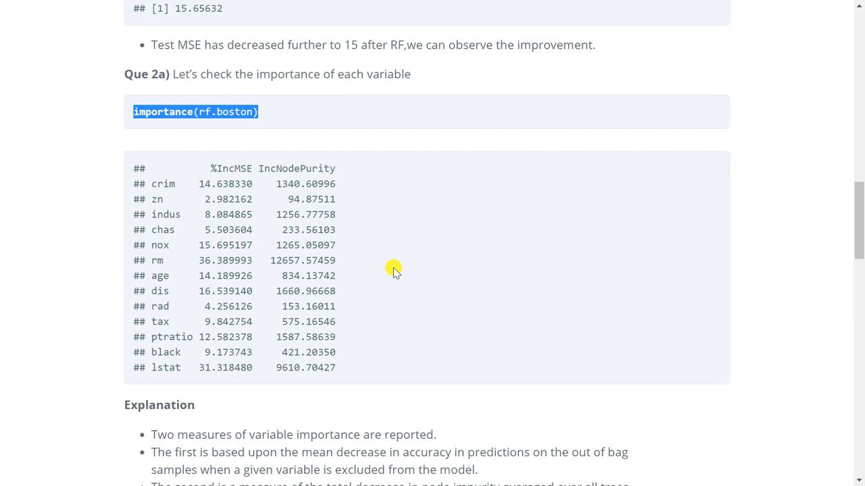
{"action": "left_click", "coordinate": [395, 271]}
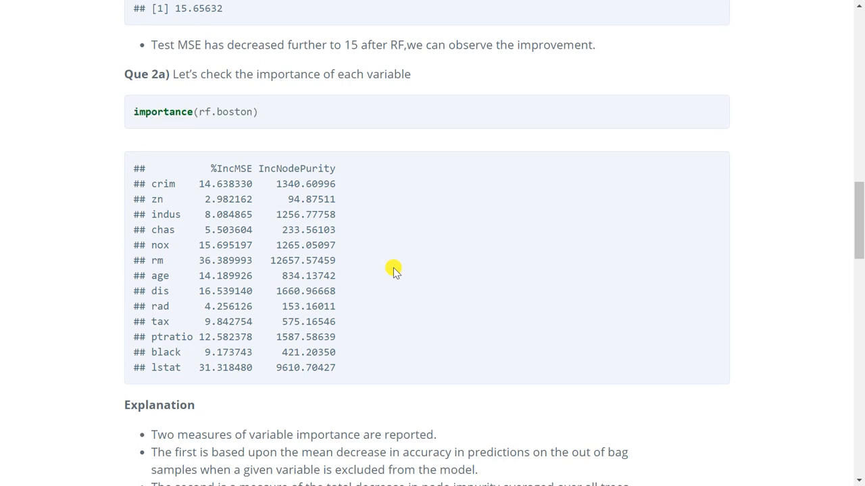
{"action": "scroll", "scroll_direction": "down", "scroll_amount": 3}
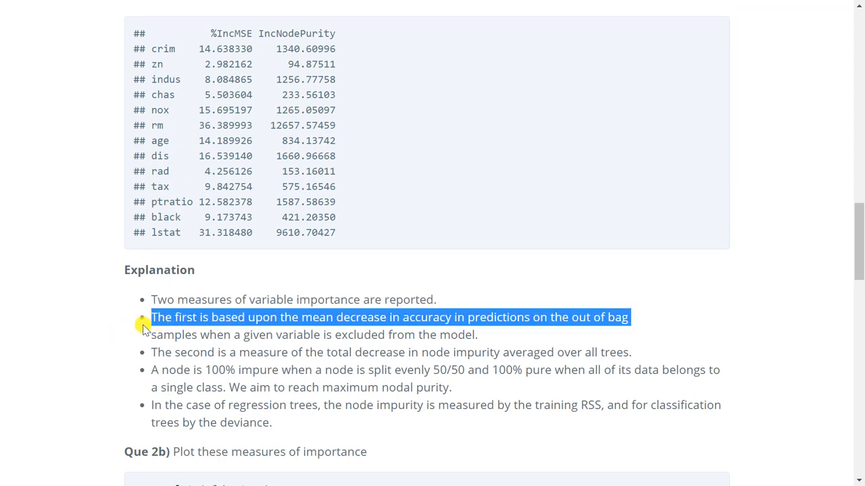
{"action": "mouse_move", "coordinate": [158, 338]}
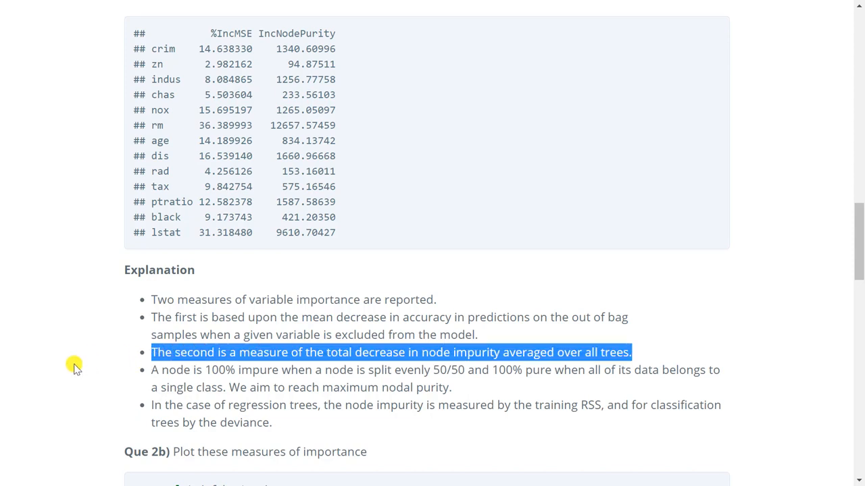
{"action": "mouse_move", "coordinate": [78, 373]}
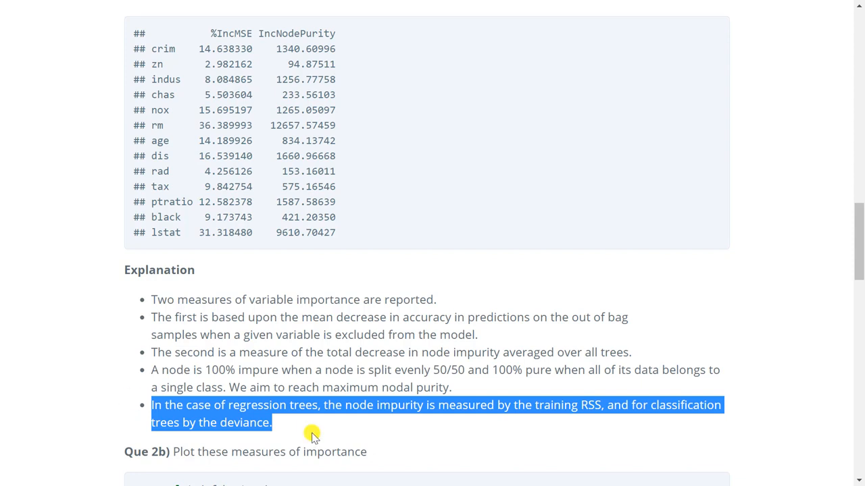
{"action": "mouse_move", "coordinate": [109, 397]}
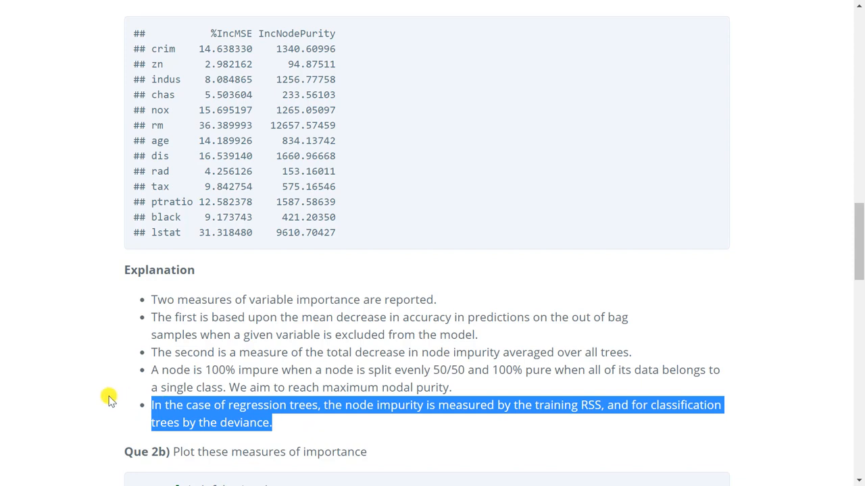
{"action": "left_click", "coordinate": [111, 400]}
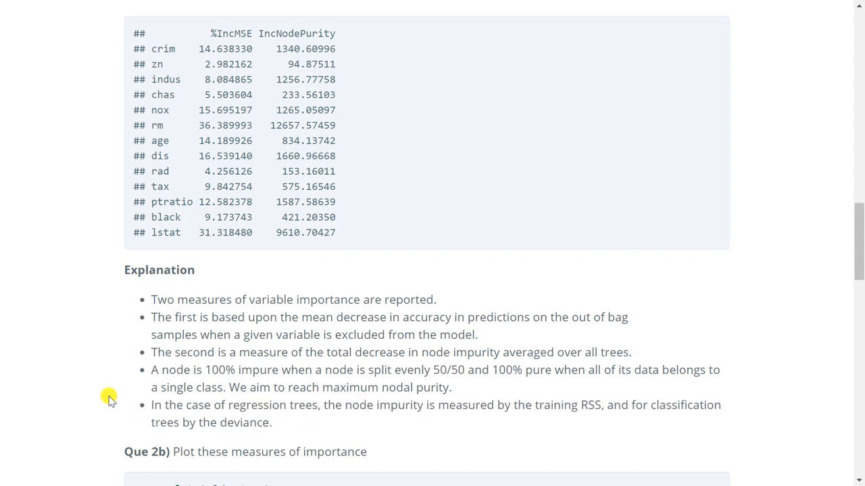
- Highlight the varImpPlot(rf.boston) line and scroll to its %IncMSE and IncNodePurity plots
{"action": "scroll", "scroll_direction": "down", "scroll_amount": 3}
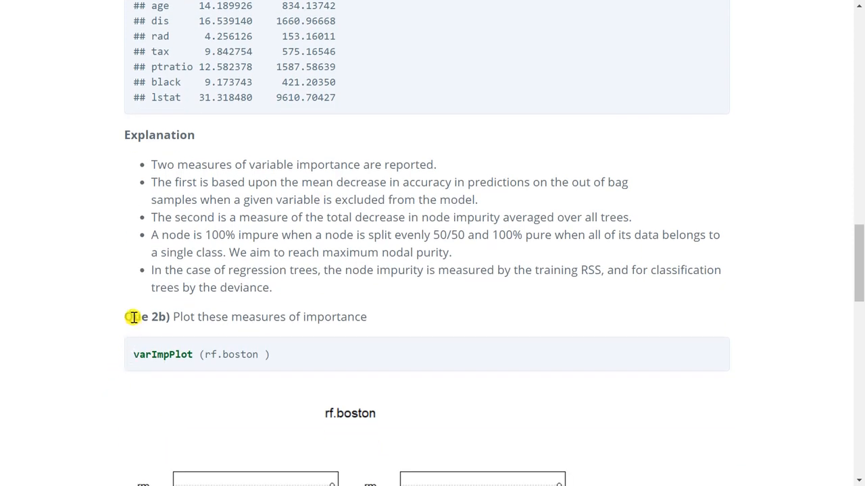
{"action": "triple_click", "coordinate": [246, 317]}
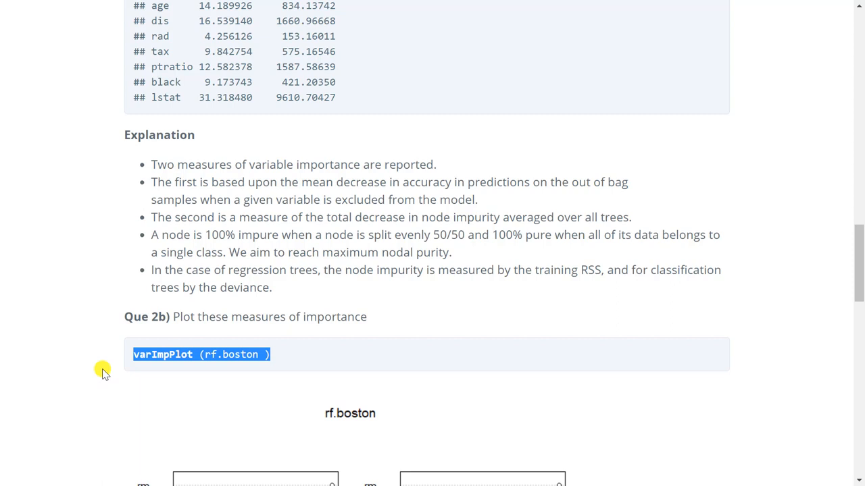
{"action": "scroll", "scroll_direction": "down", "scroll_amount": 3}
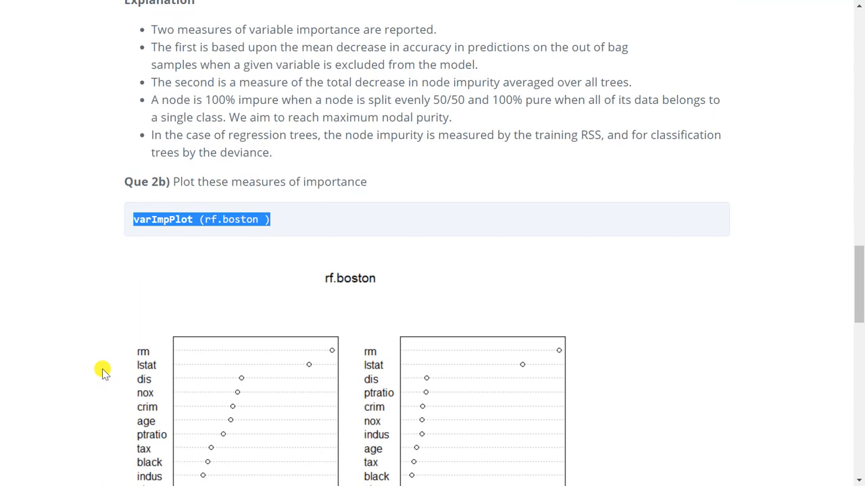
{"action": "scroll", "scroll_direction": "down", "scroll_amount": 3}
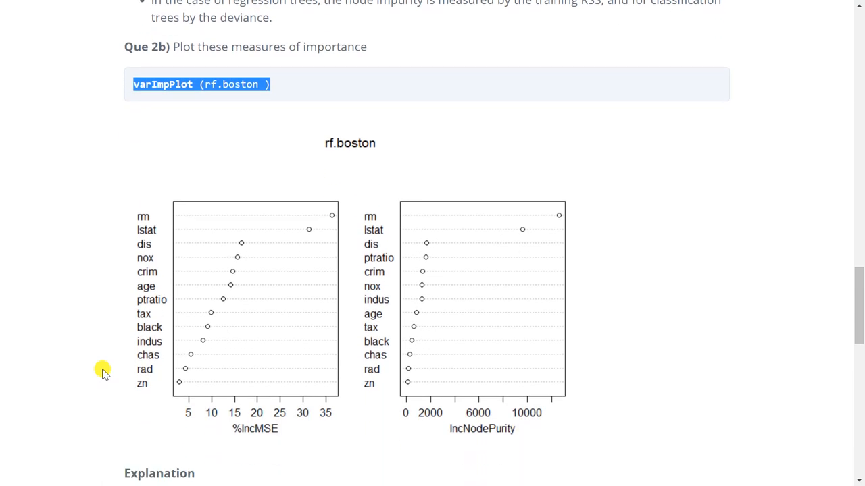
{"action": "scroll", "scroll_direction": "down", "scroll_amount": 3}
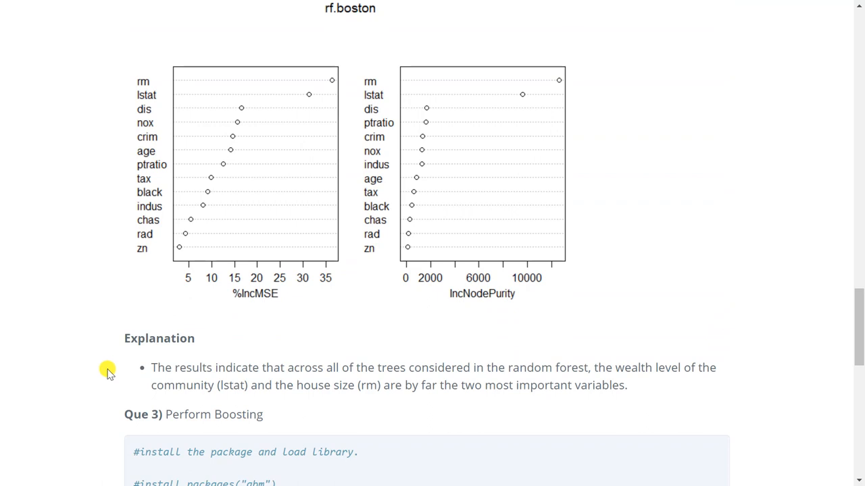
- Highlight the finding that lstat and rm are the most important variables
{"action": "left_click_drag", "start_coordinate": [151, 367], "coordinate": [627, 385]}
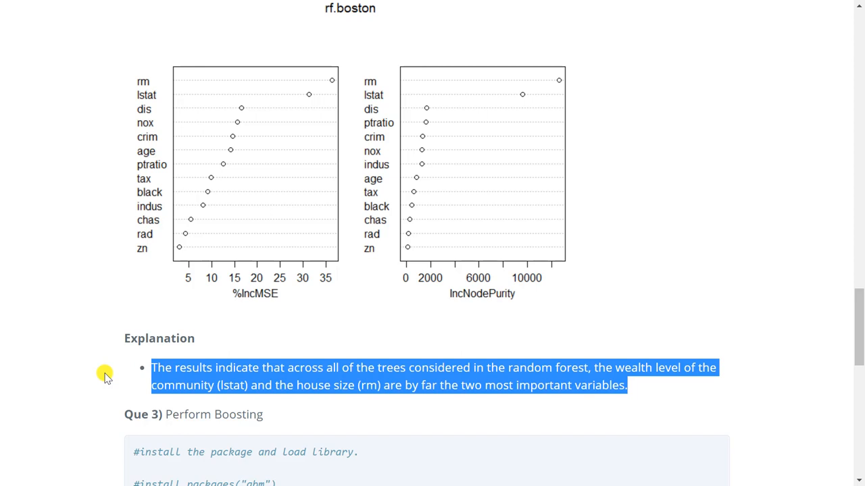
{"action": "mouse_move", "coordinate": [322, 94]}
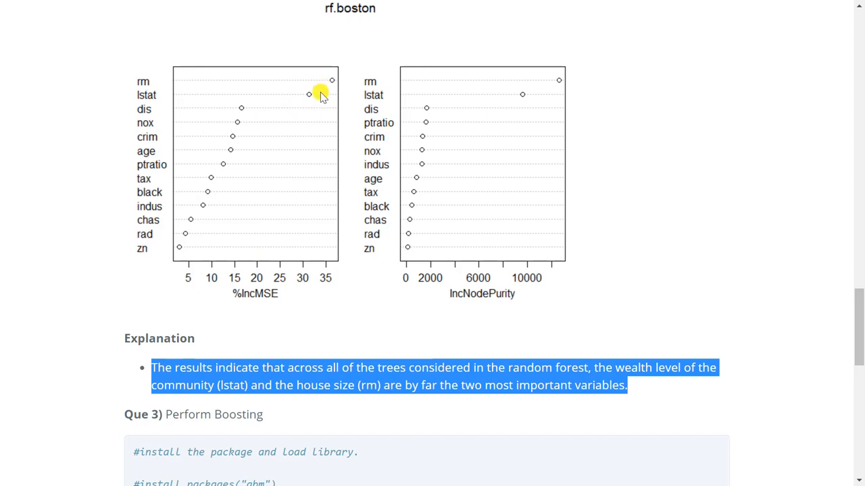
{"action": "mouse_move", "coordinate": [405, 97]}
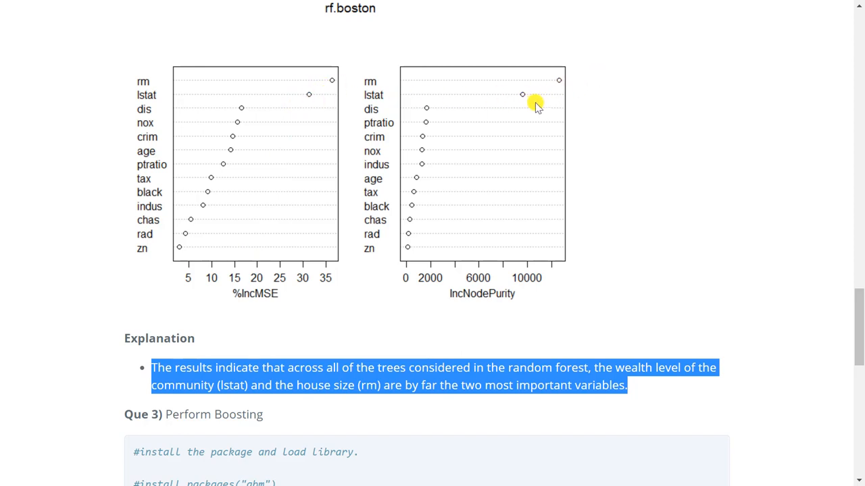
{"action": "mouse_move", "coordinate": [389, 295]}
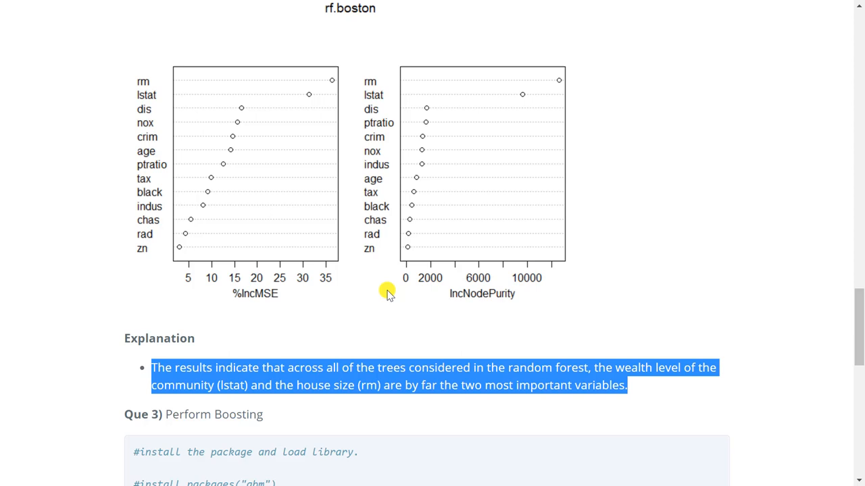
{"action": "left_click", "coordinate": [173, 368]}
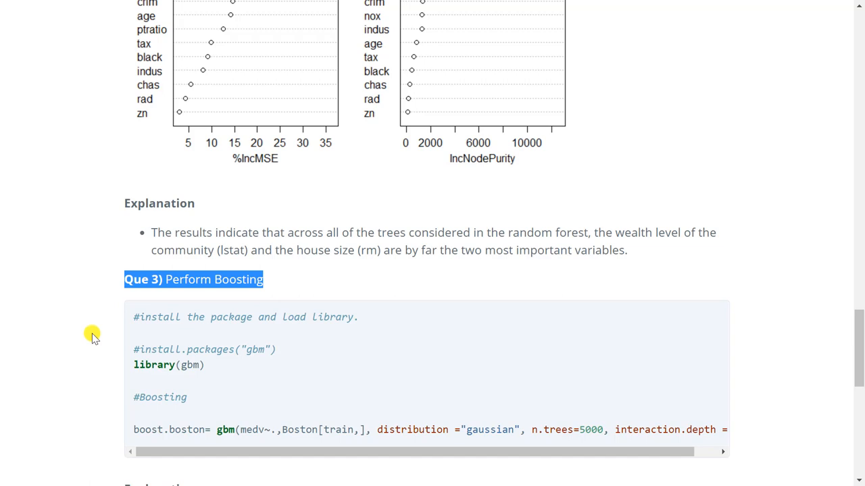
- Reveal the full gbm() boosting call and begin reading its explanation bullets
{"action": "scroll", "scroll_direction": "down", "scroll_amount": 3}
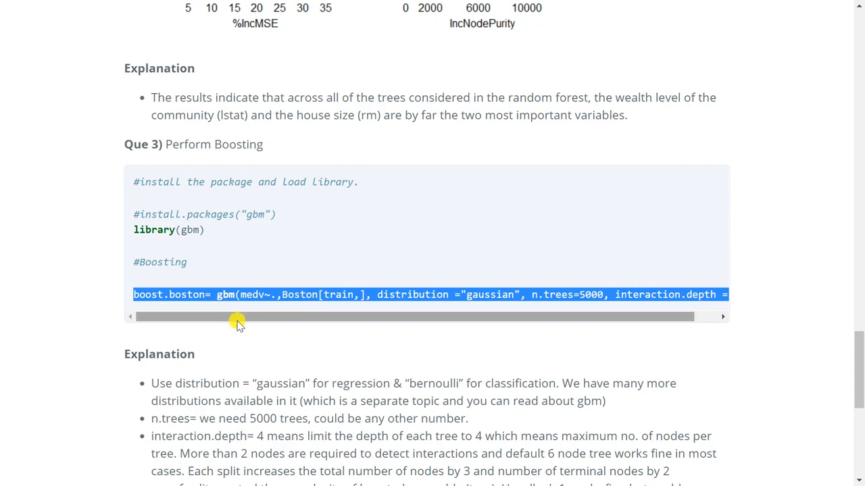
{"action": "left_click_drag", "start_coordinate": [236, 316], "coordinate": [250, 316]}
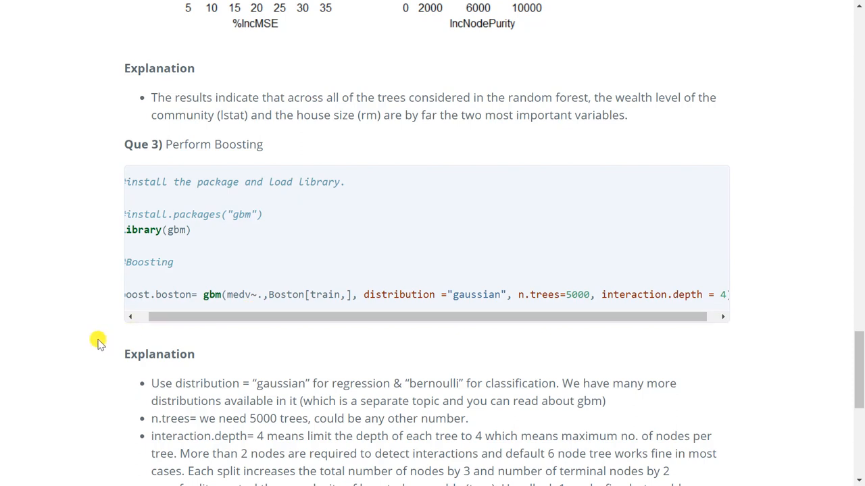
{"action": "scroll", "scroll_direction": "down", "scroll_amount": 3}
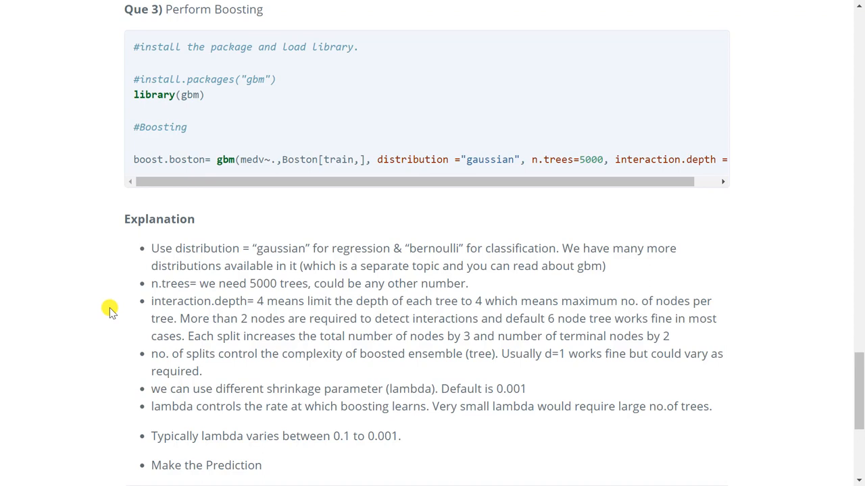
{"action": "double_click", "coordinate": [249, 159]}
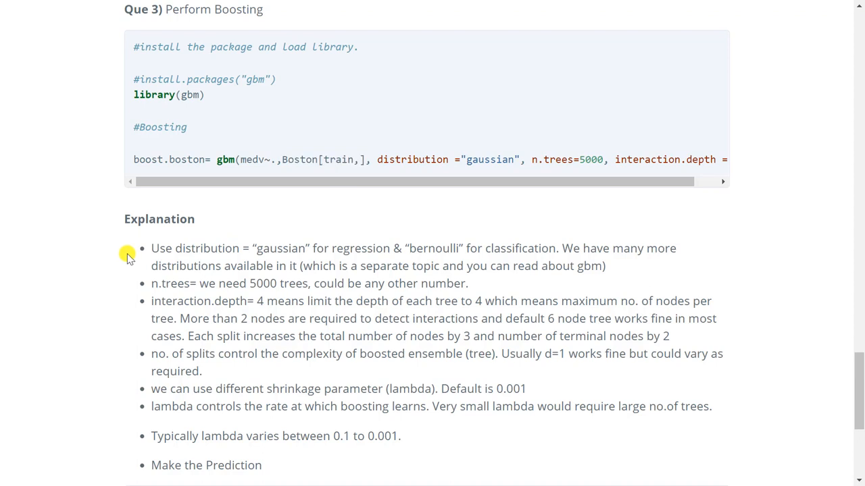
{"action": "left_click_drag", "start_coordinate": [152, 249], "coordinate": [606, 264]}
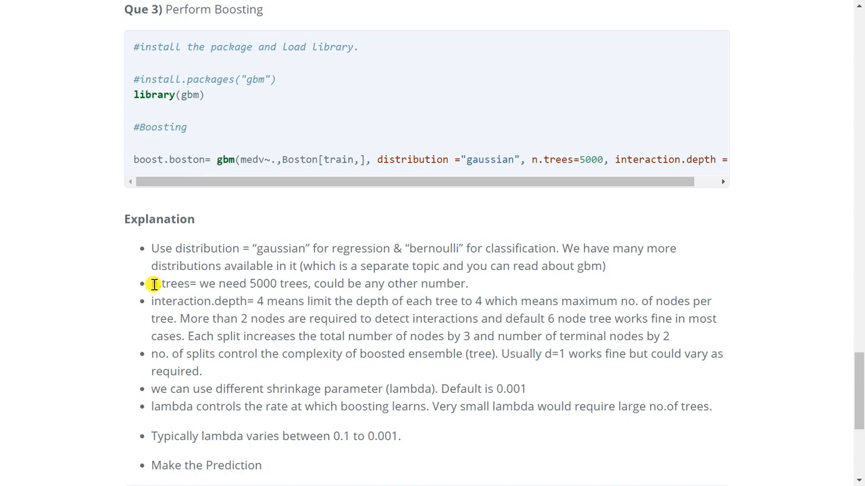
- Read the n.trees 5000, interaction.depth and shrinkage bullets, reaching the boosting prediction
{"action": "left_click_drag", "start_coordinate": [152, 284], "coordinate": [468, 284]}
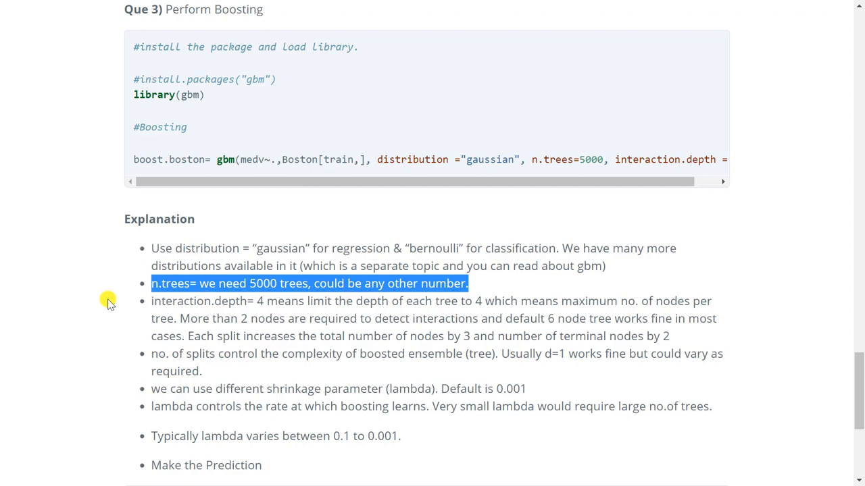
{"action": "left_click", "coordinate": [154, 301]}
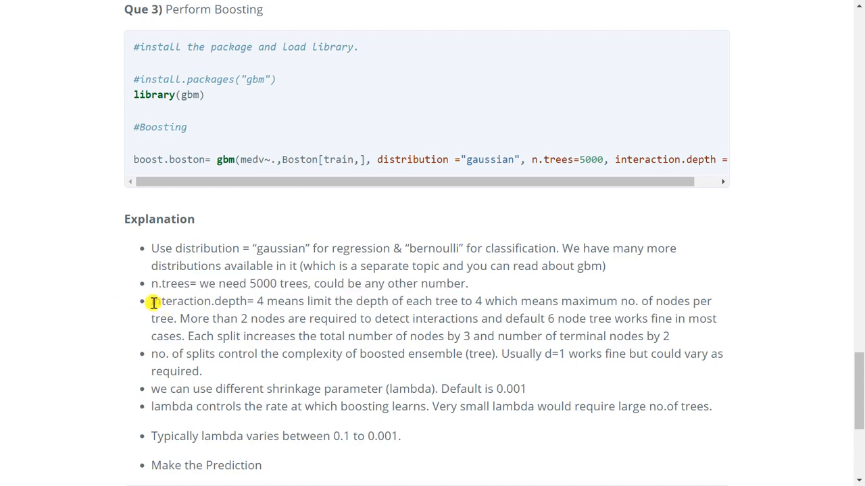
{"action": "left_click_drag", "start_coordinate": [151, 300], "coordinate": [669, 335]}
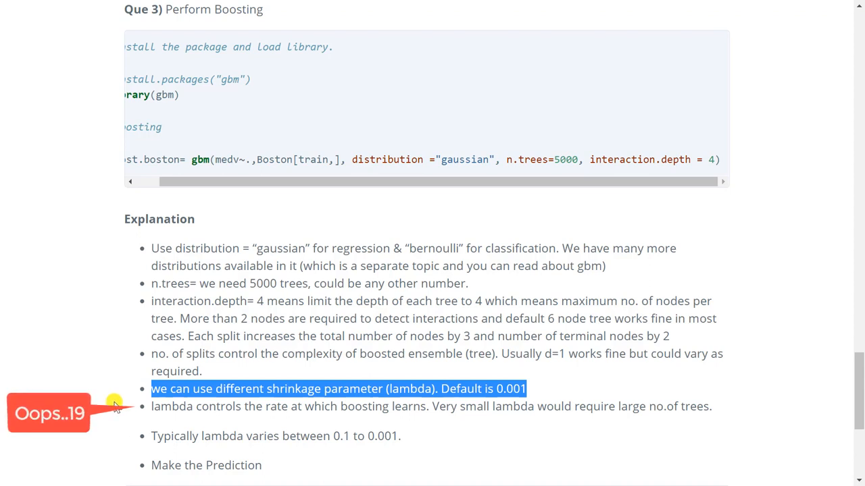
{"action": "left_click", "coordinate": [115, 403]}
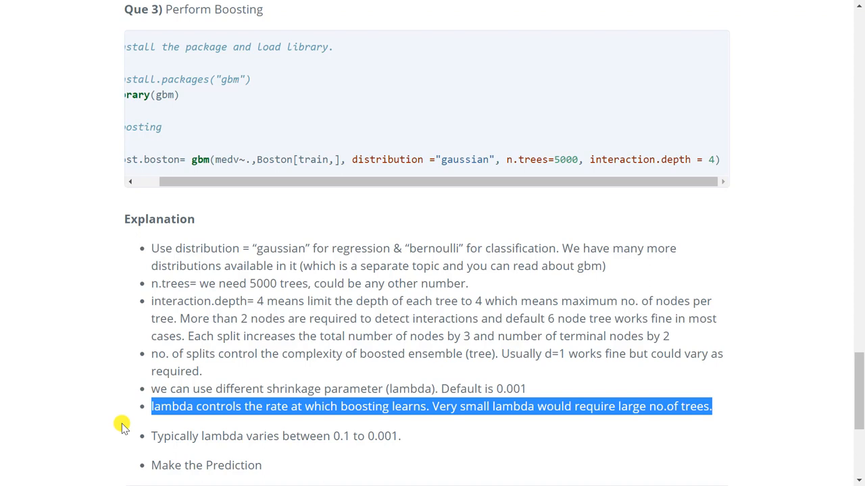
{"action": "scroll", "scroll_direction": "down", "scroll_amount": 3}
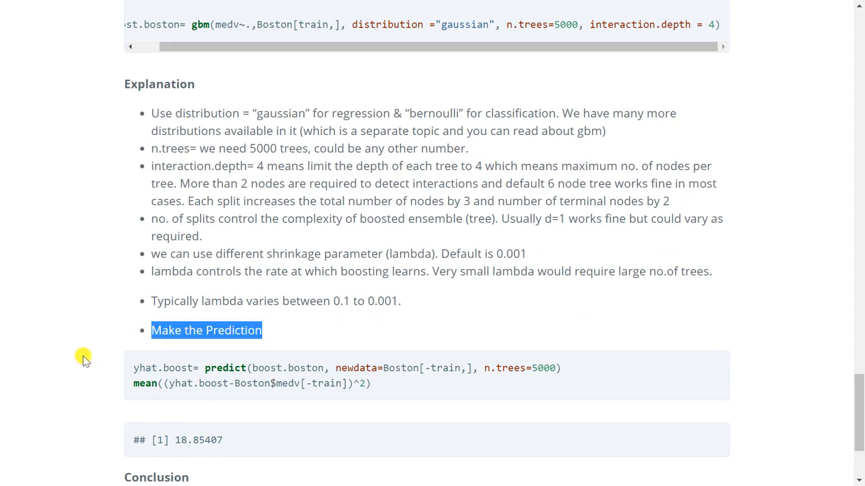
- Reveal the boosting test MSE of 18.85407 and the conclusion comparing all test MSEs
{"action": "scroll", "scroll_direction": "down", "scroll_amount": 3}
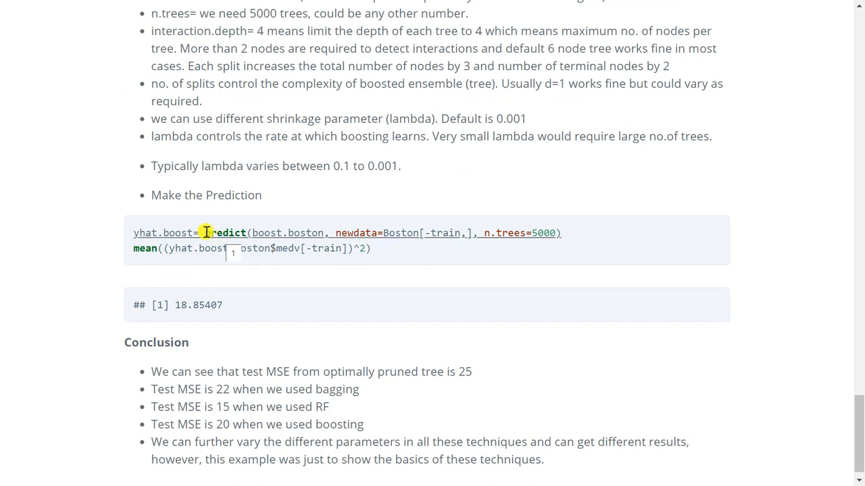
{"action": "mouse_move", "coordinate": [136, 254]}
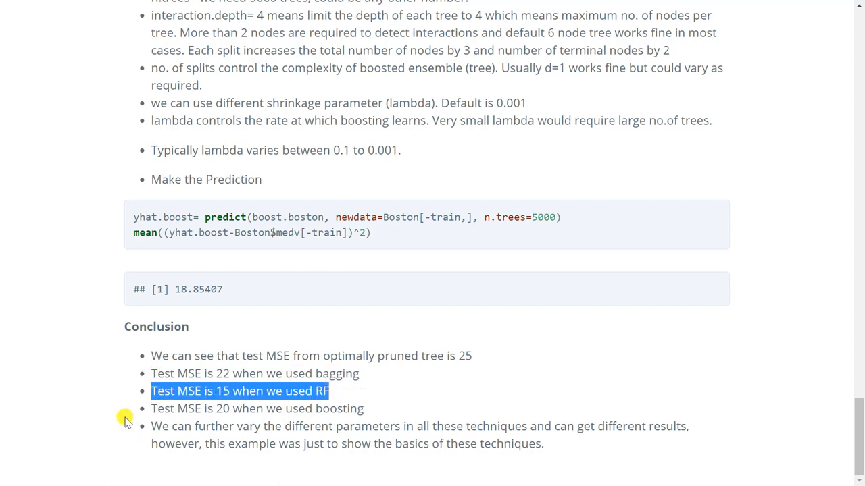
{"action": "mouse_move", "coordinate": [114, 431]}
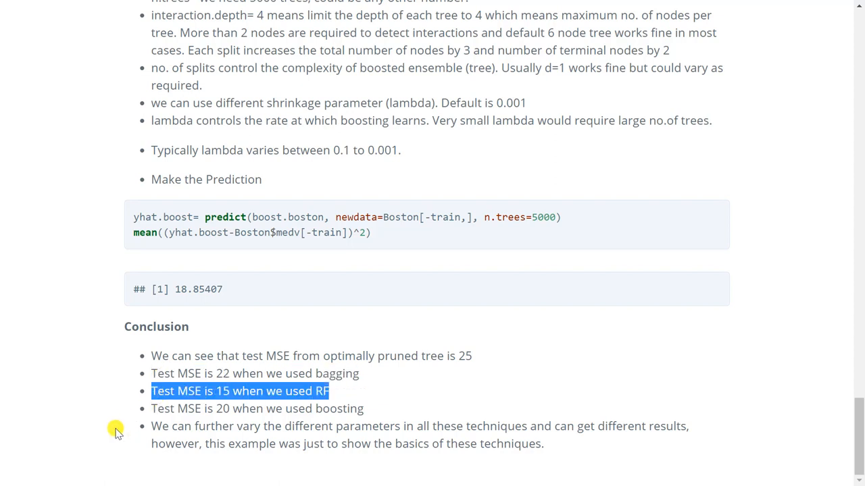